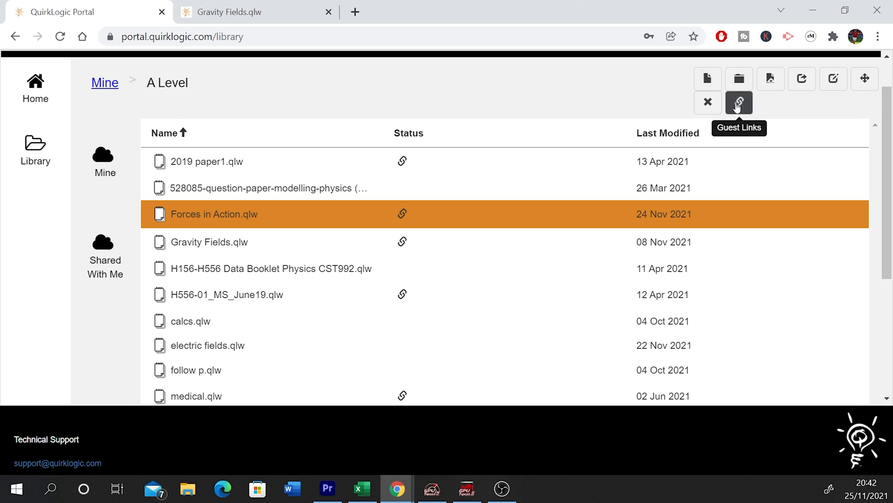
# Step: Add a Read/Write guest link named 'guest link' to the Forces in Action workbook
pyautogui.click(739, 103)
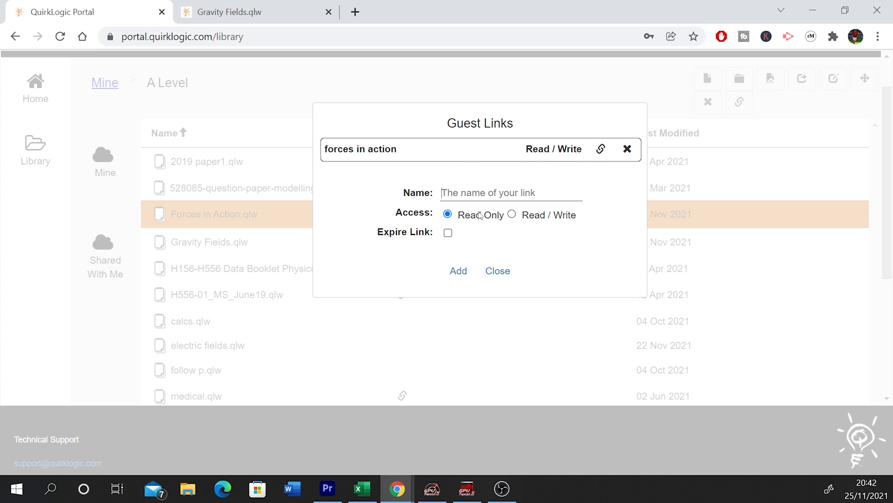
pyautogui.click(512, 214)
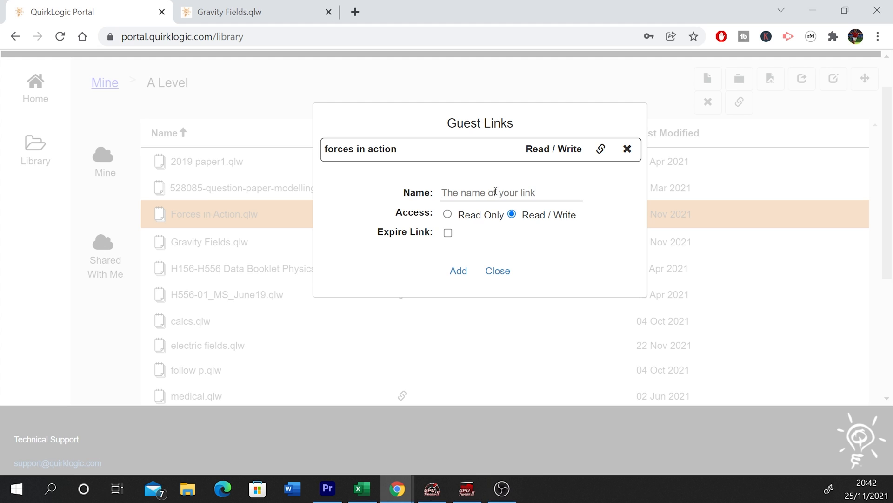
pyautogui.write('guest link')
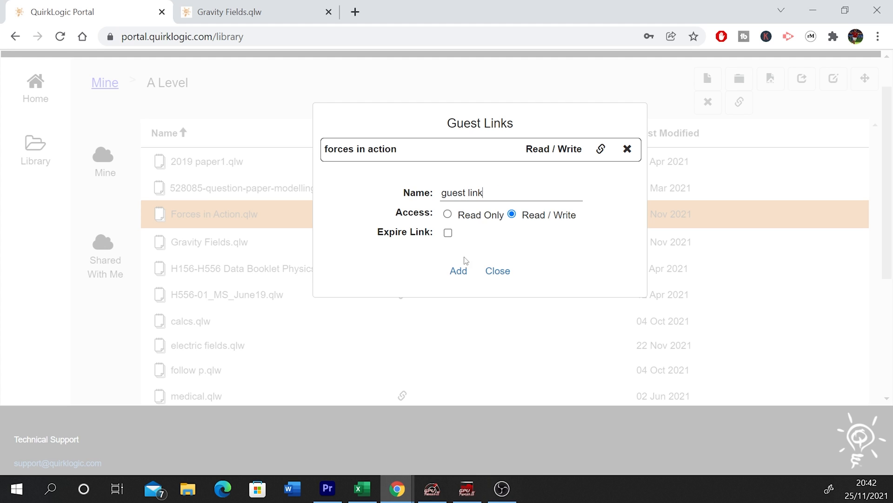
pyautogui.click(457, 270)
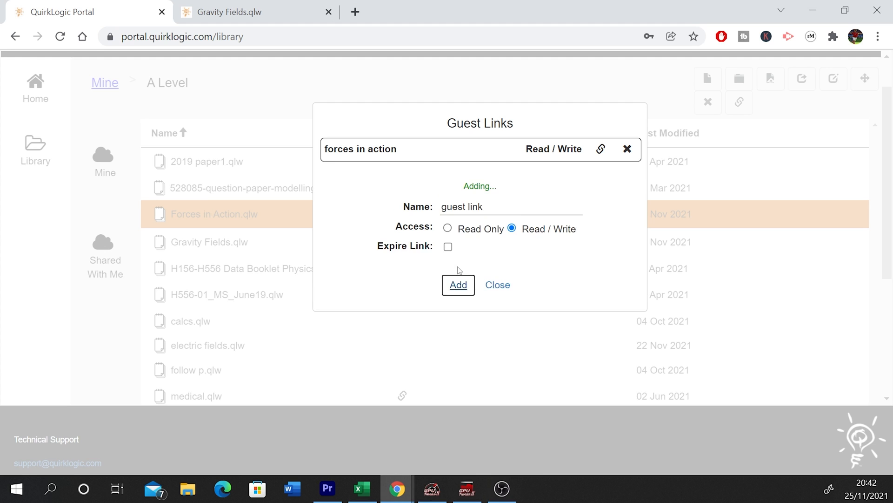